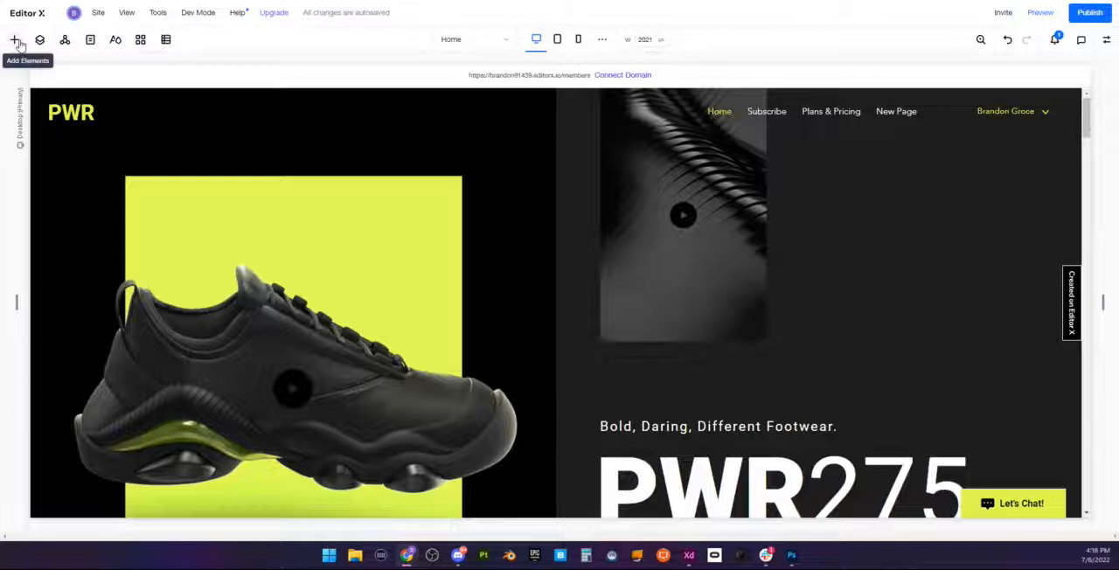
# Step: Add the round dark arrow button from Basic Buttons to the page
pyautogui.click(15, 39)
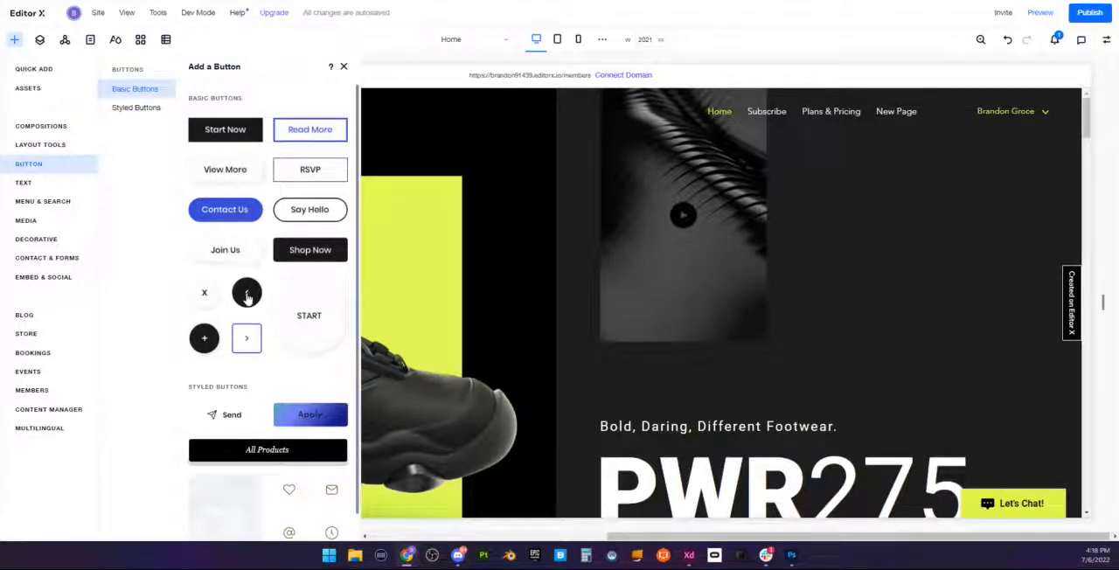
pyautogui.click(344, 66)
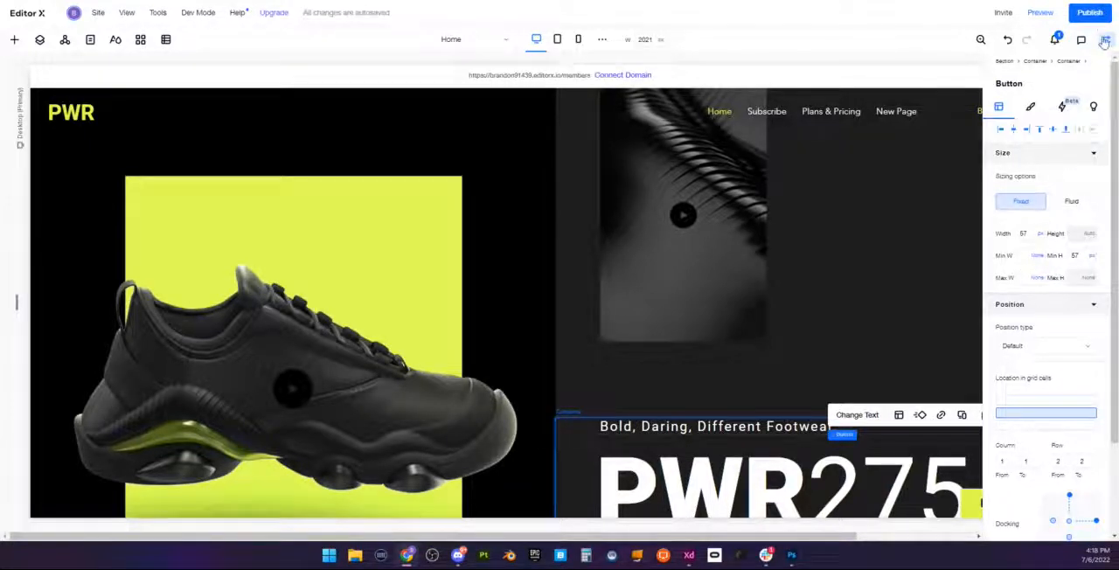
pyautogui.click(1030, 107)
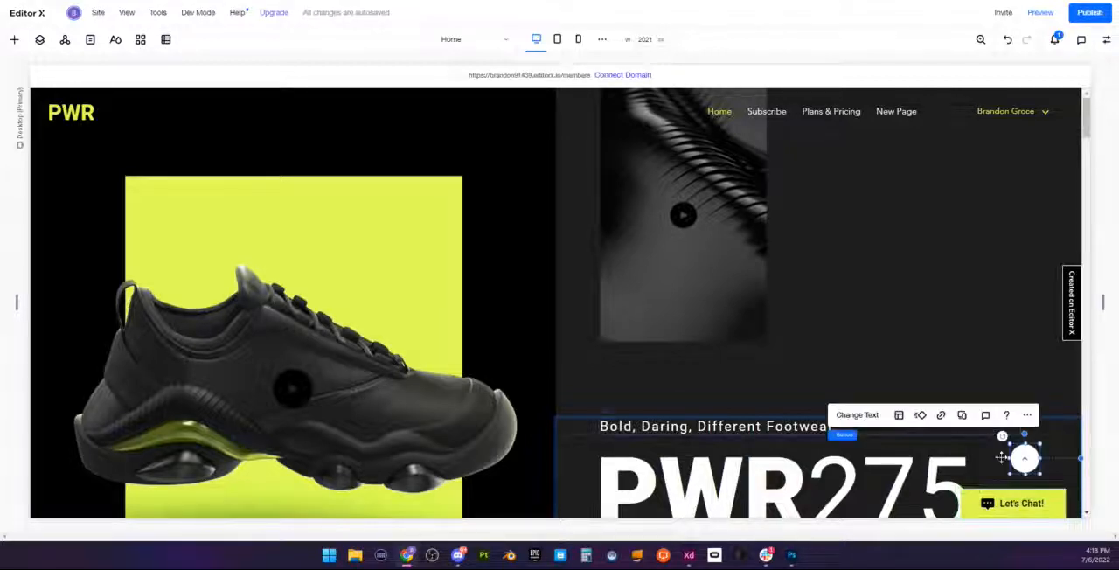
pyautogui.click(1096, 39)
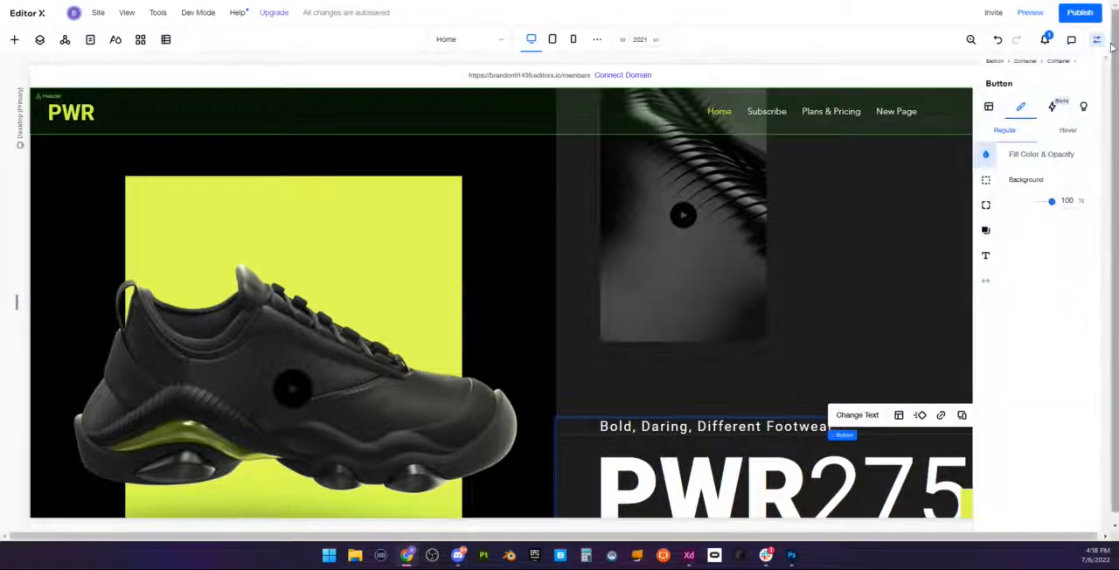
pyautogui.click(989, 106)
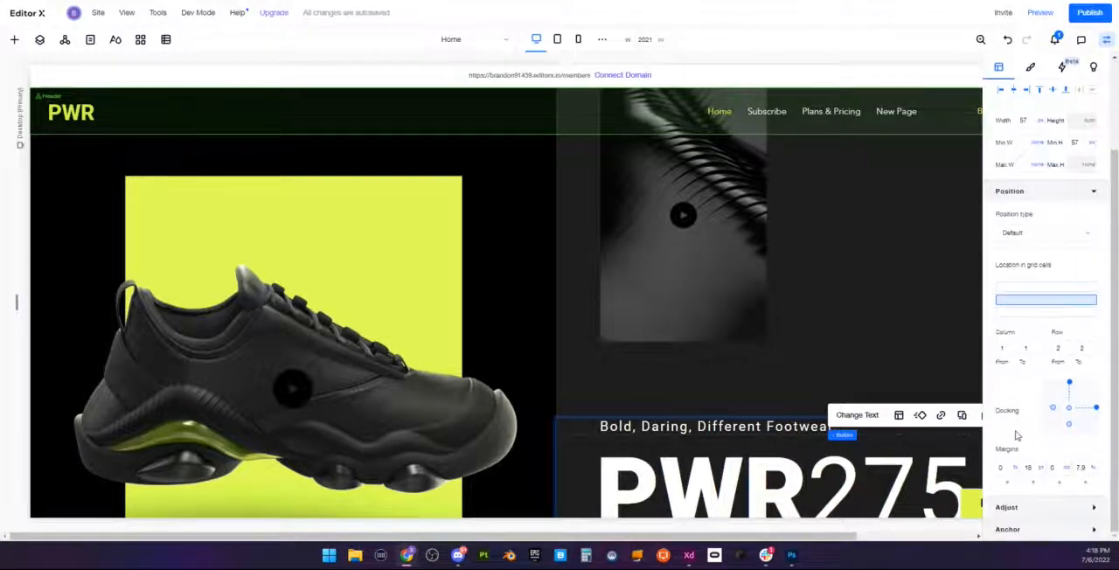
# Step: Set the arrow button's position type to Pinned, pinned to the Page
pyautogui.click(1046, 233)
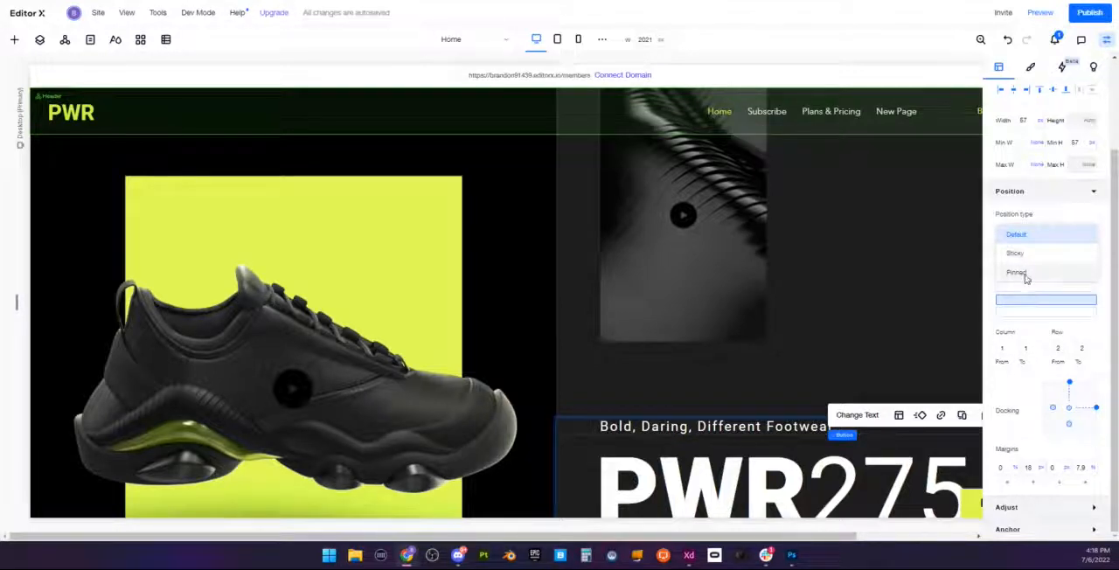
pyautogui.click(1016, 272)
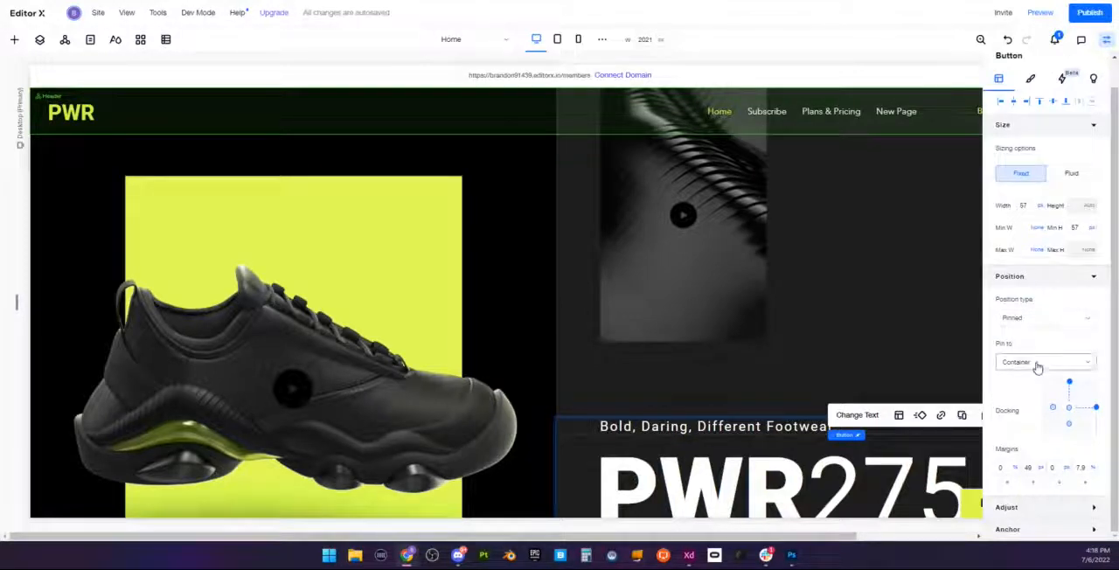
pyautogui.click(1045, 362)
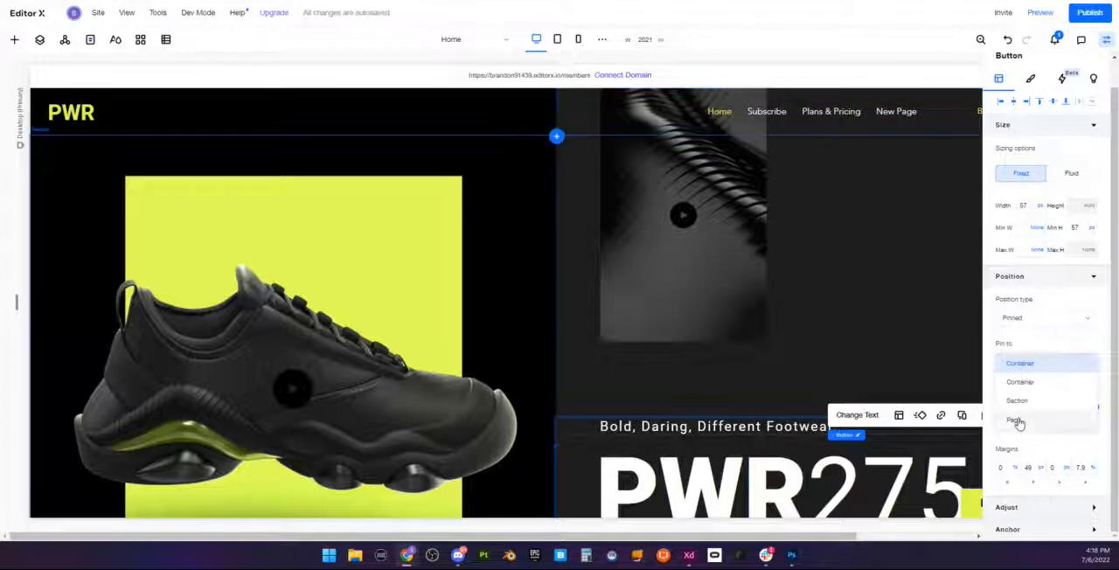
pyautogui.click(1015, 419)
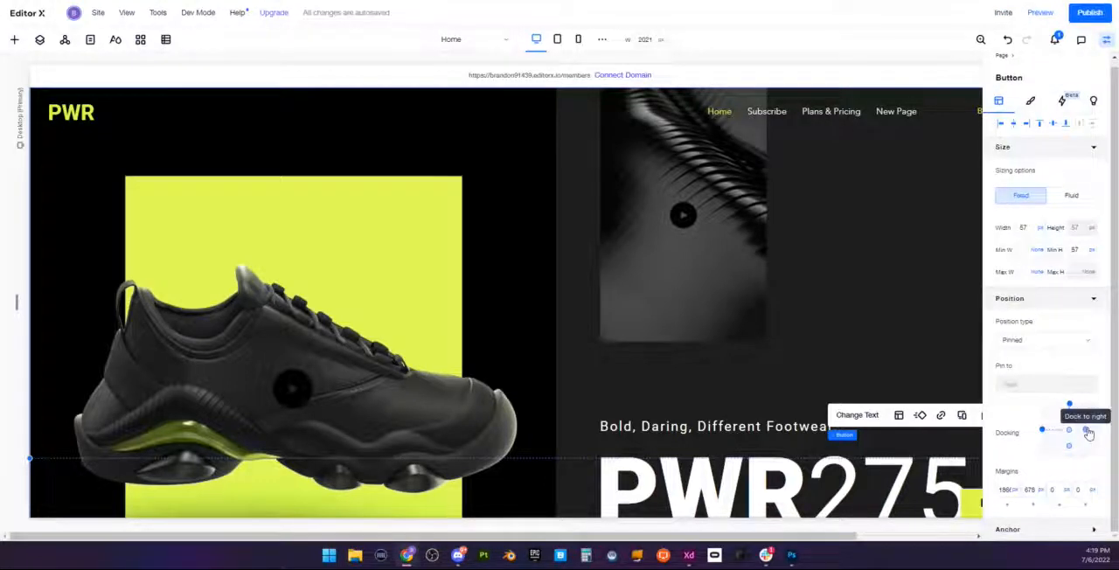
# Step: Dock the pinned arrow button to the page's bottom-right corner
pyautogui.click(1071, 195)
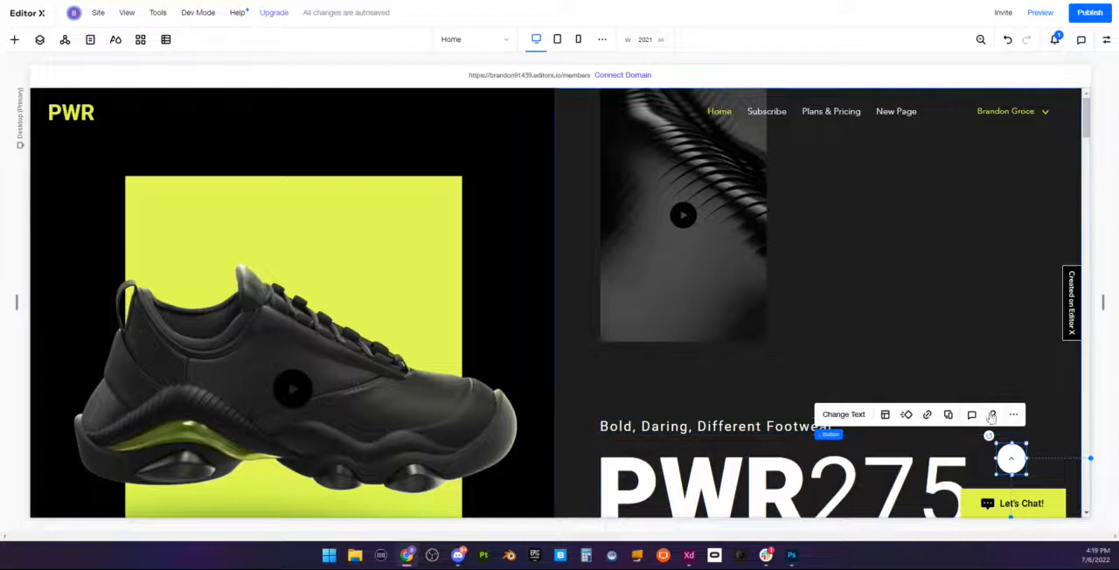
# Step: Link the arrow button to Top of Page so it scrolls visitors back up
pyautogui.click(927, 414)
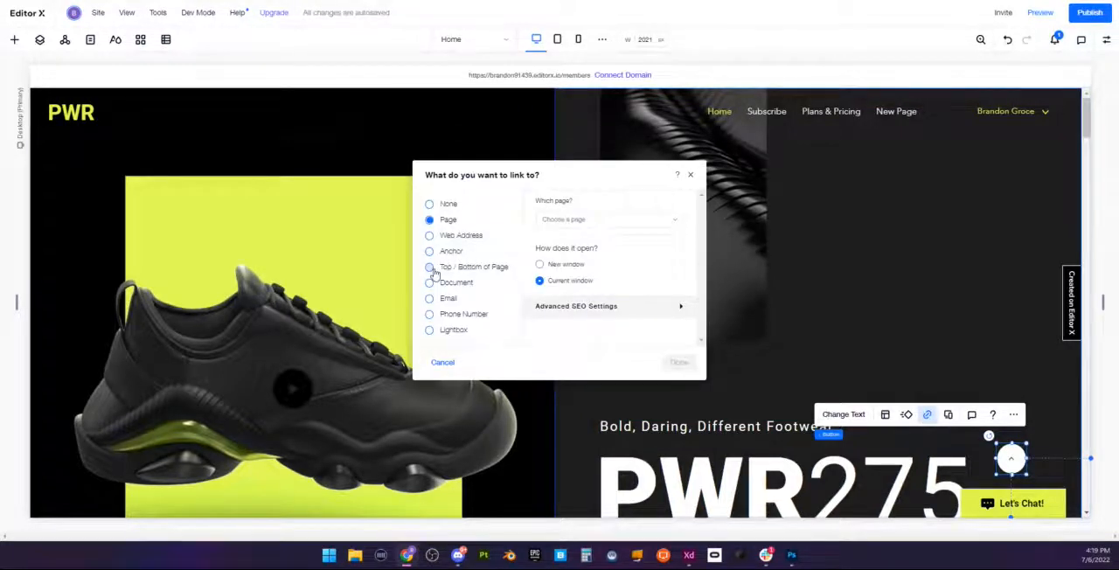
pyautogui.click(429, 266)
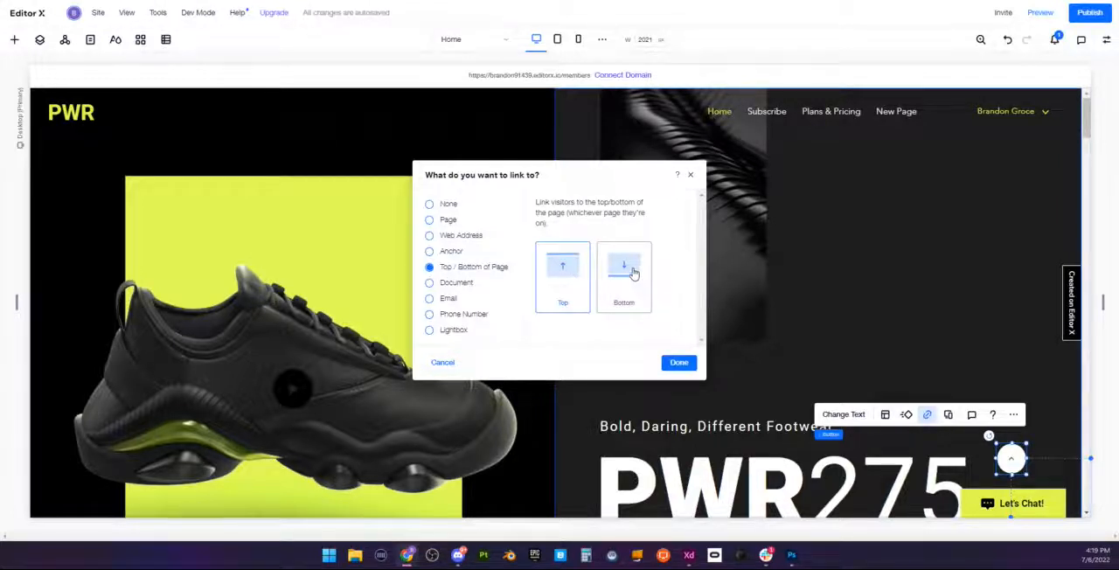
pyautogui.click(562, 271)
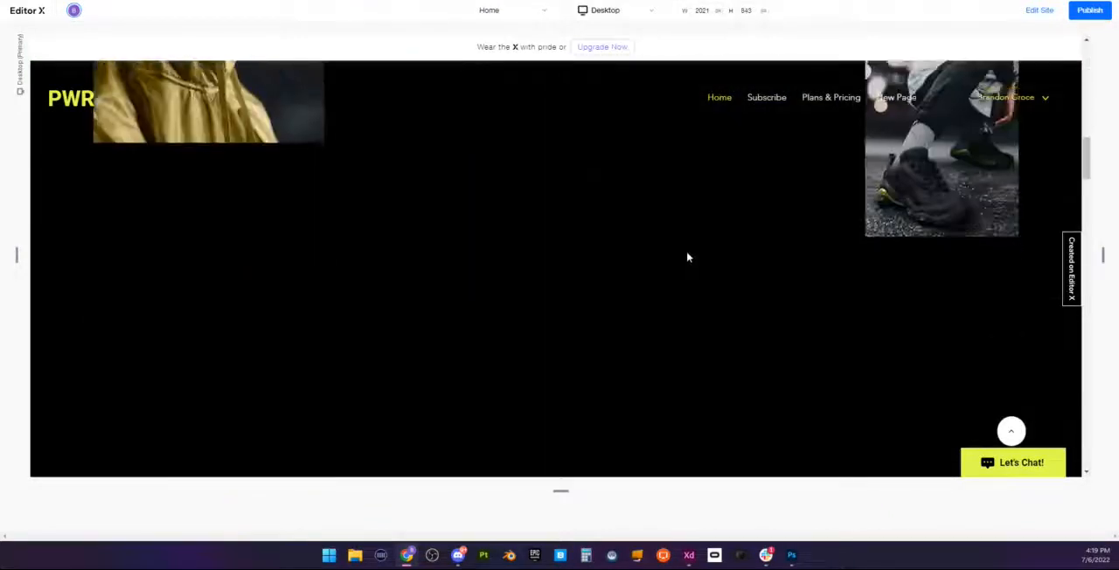
# Step: Scroll the preview down to the footer, confirming the button stays bottom-right
pyautogui.scroll(-3)
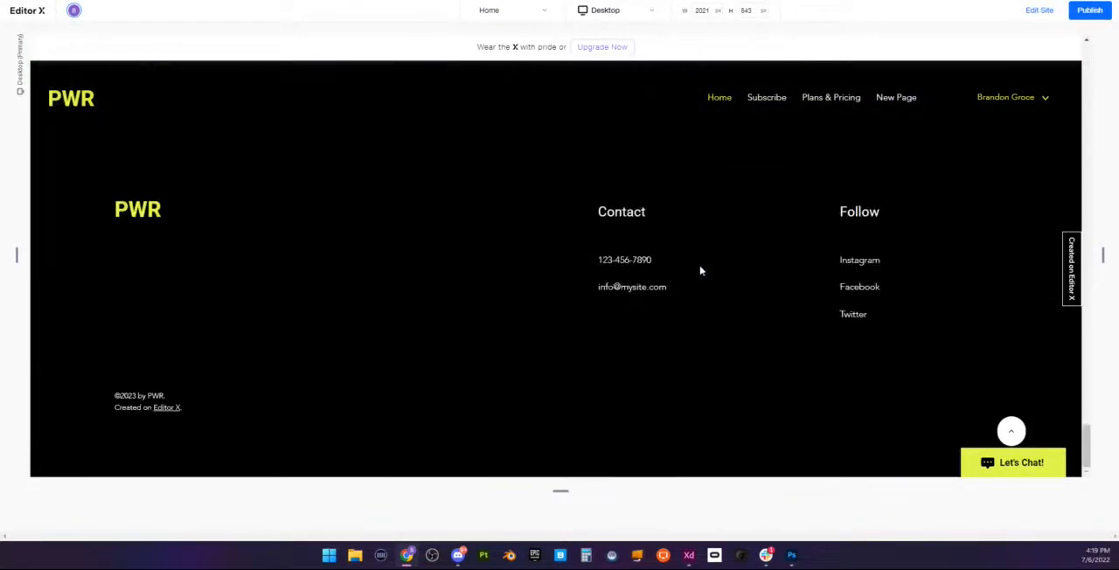